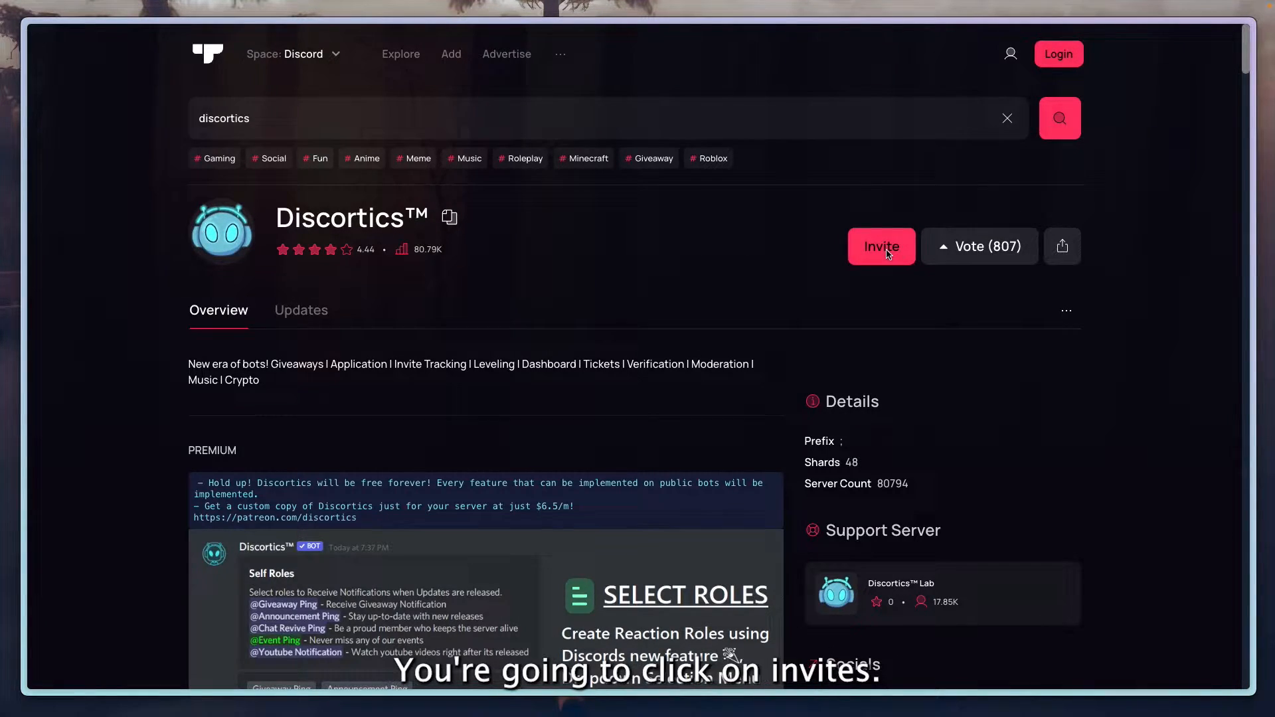
Step: Invite Discortics to Your New Server, authorize its permissions and pass the hCaptcha
{"action": "left_click", "coordinate": [881, 246]}
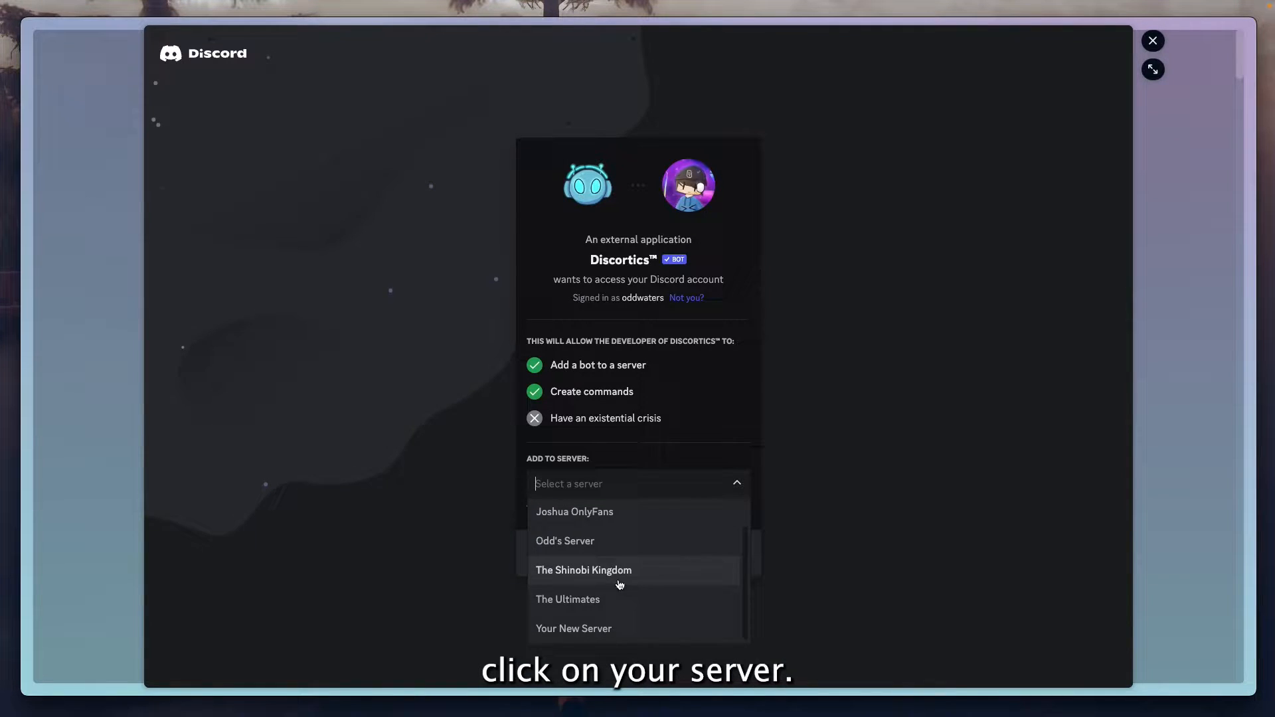
{"action": "left_click", "coordinate": [573, 628]}
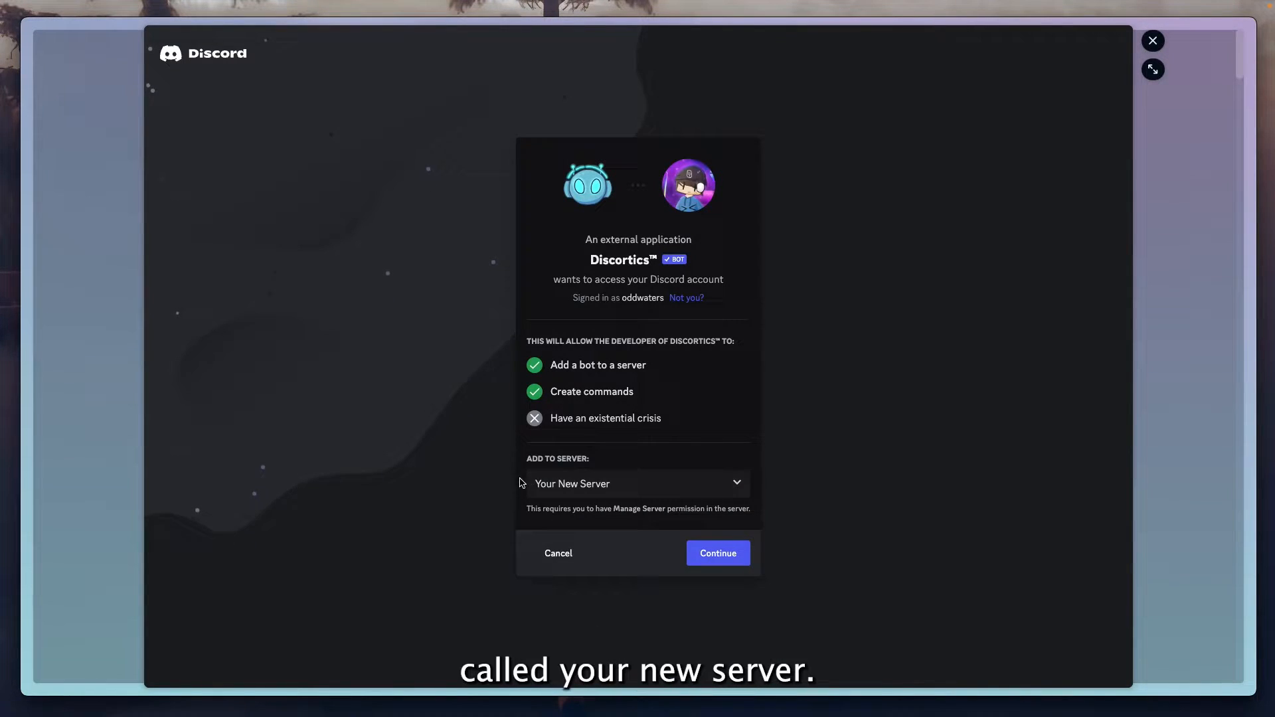
{"action": "left_click", "coordinate": [717, 553]}
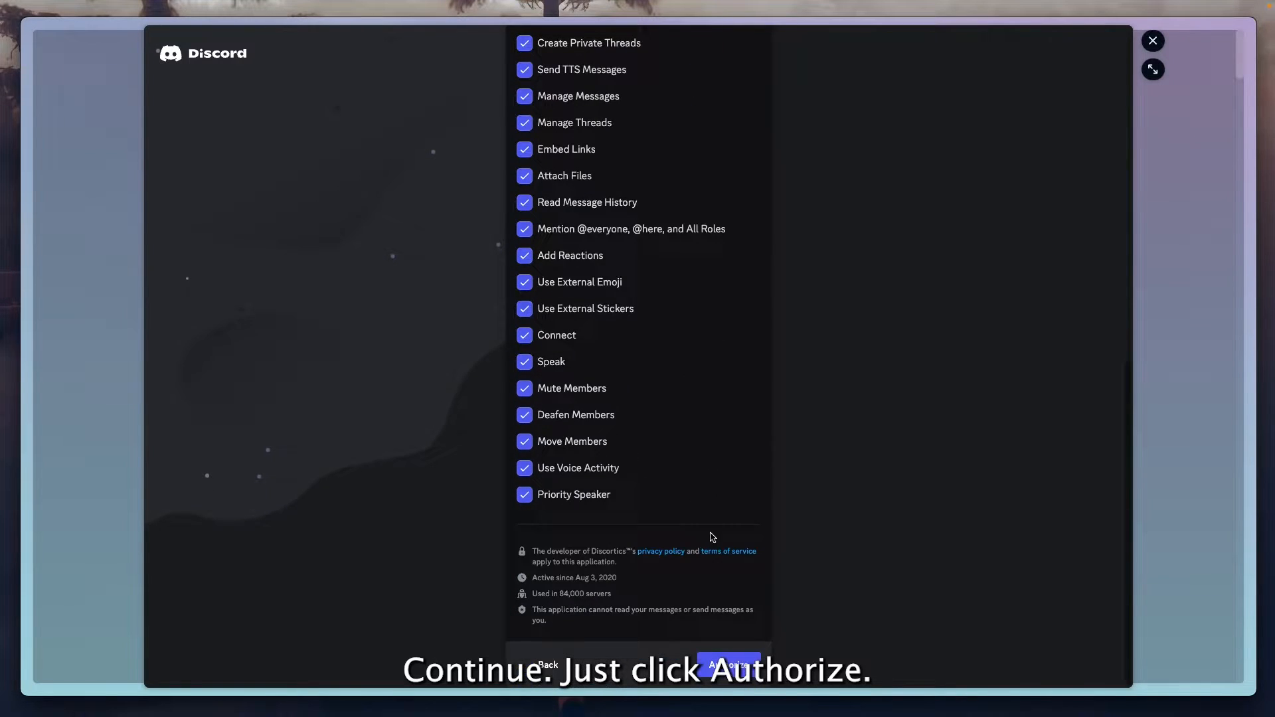
{"action": "left_click", "coordinate": [728, 665]}
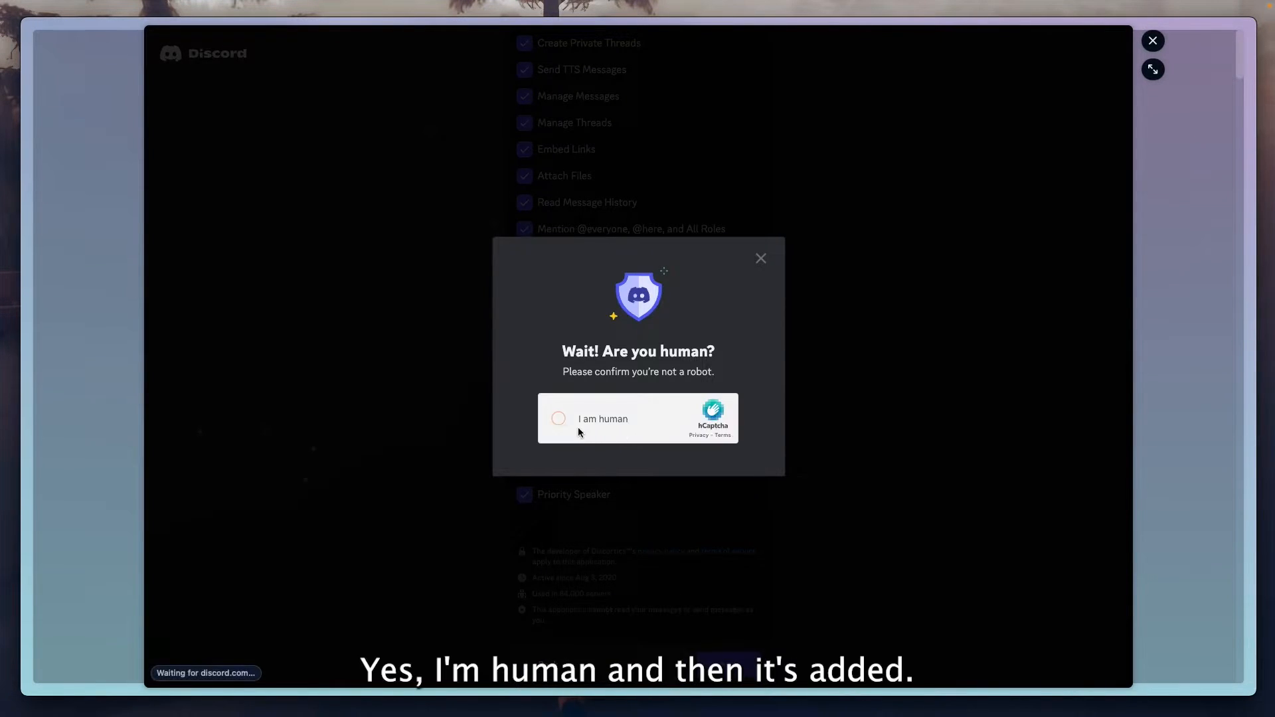
{"action": "left_click", "coordinate": [558, 419]}
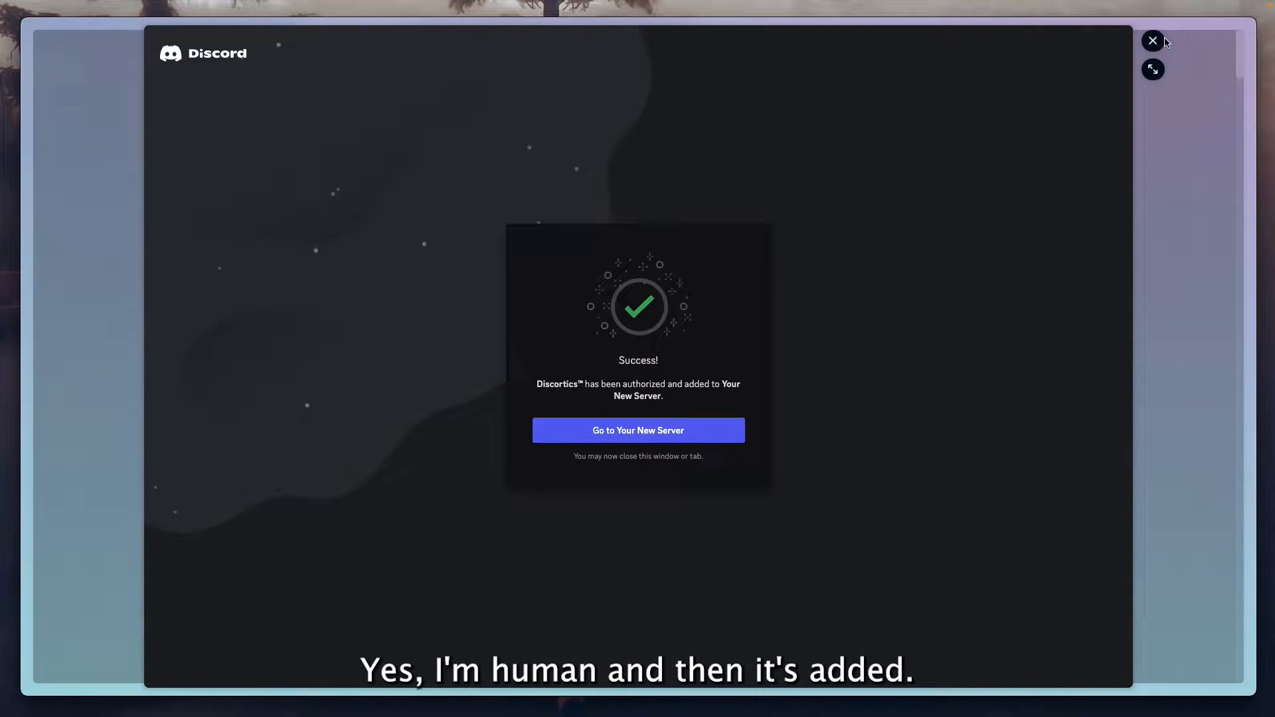
{"action": "left_click", "coordinate": [638, 430]}
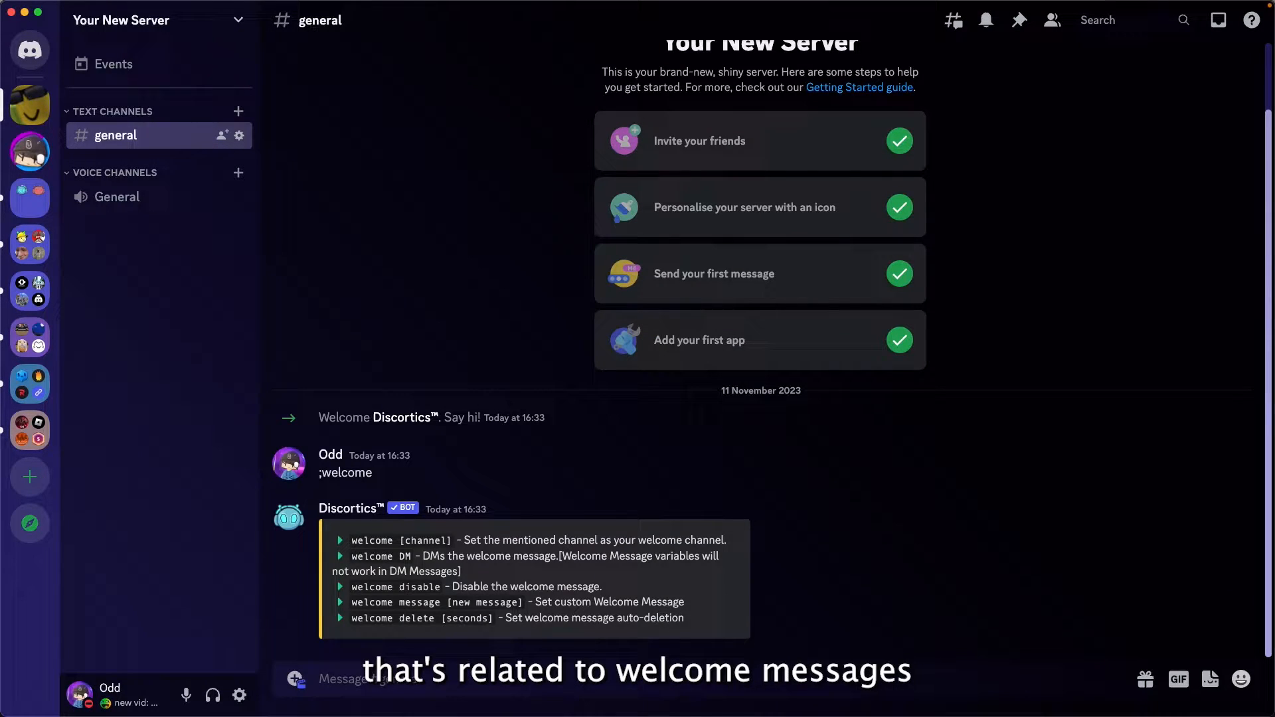
Step: Send ;welcome commands setting #welcome as welcome channel with DM and custom message
{"action": "type", "text": ";welcome"}
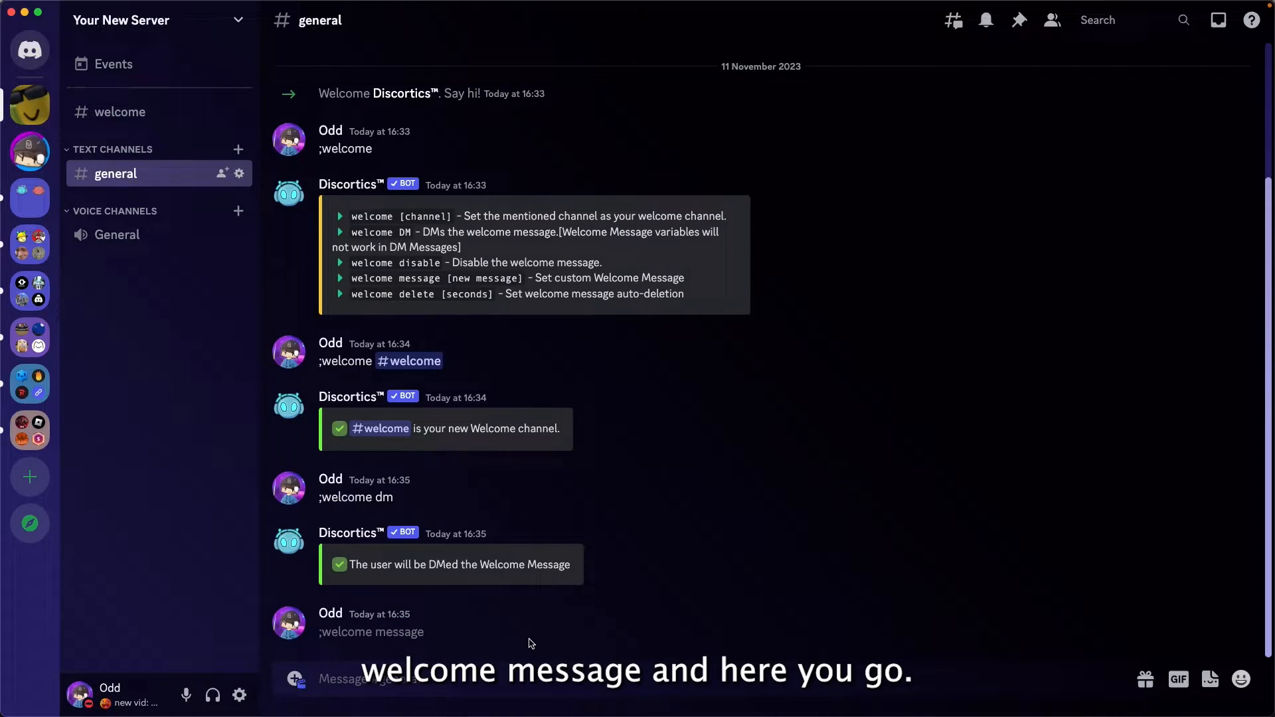
{"action": "scroll", "scroll_direction": "down", "scroll_amount": 3}
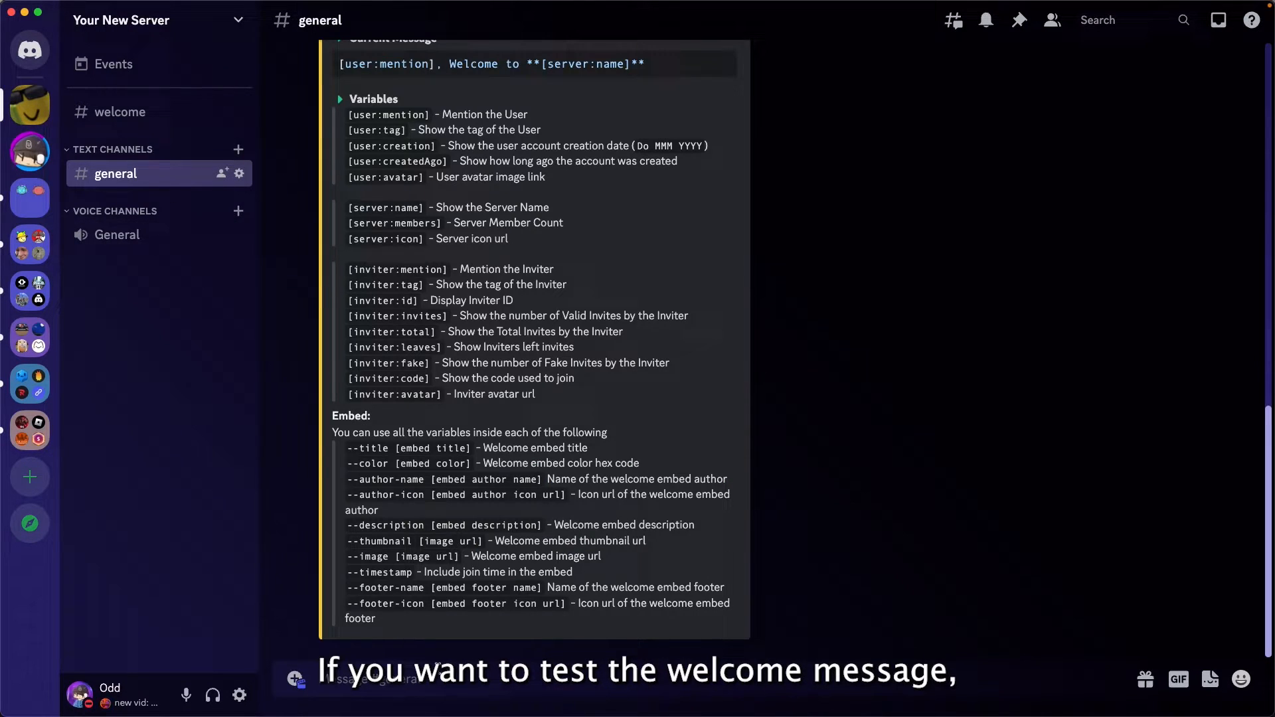
{"action": "type", "text": ";welcome"}
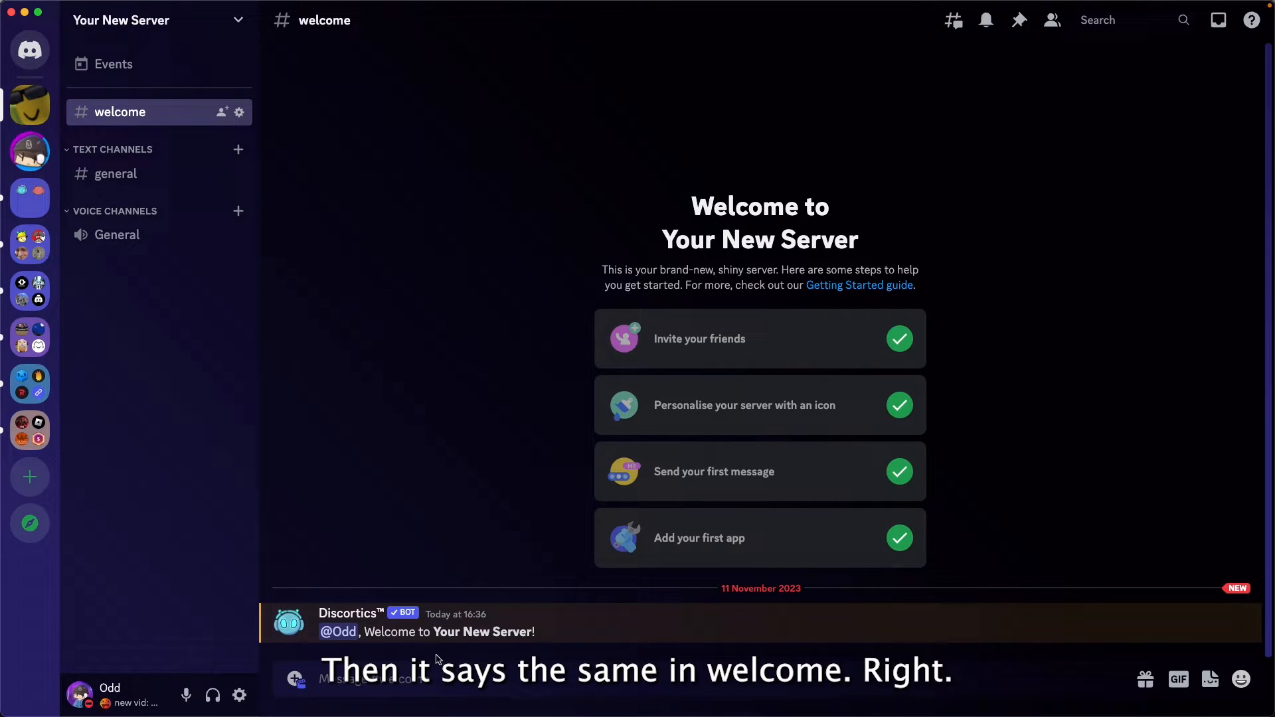
Step: Return to the bot listing site to open Sapphire's page
{"action": "left_click", "coordinate": [115, 173]}
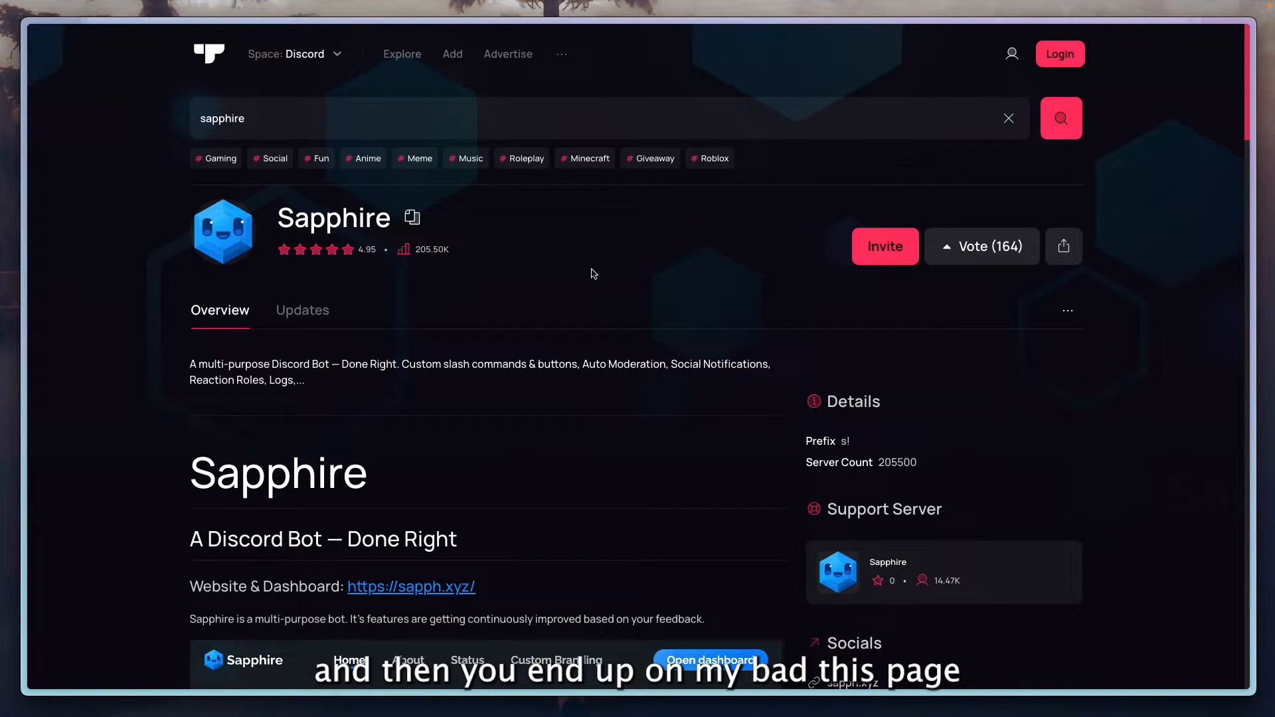
Step: Invite Sapphire and choose Your New Server as its destination
{"action": "left_click", "coordinate": [883, 245]}
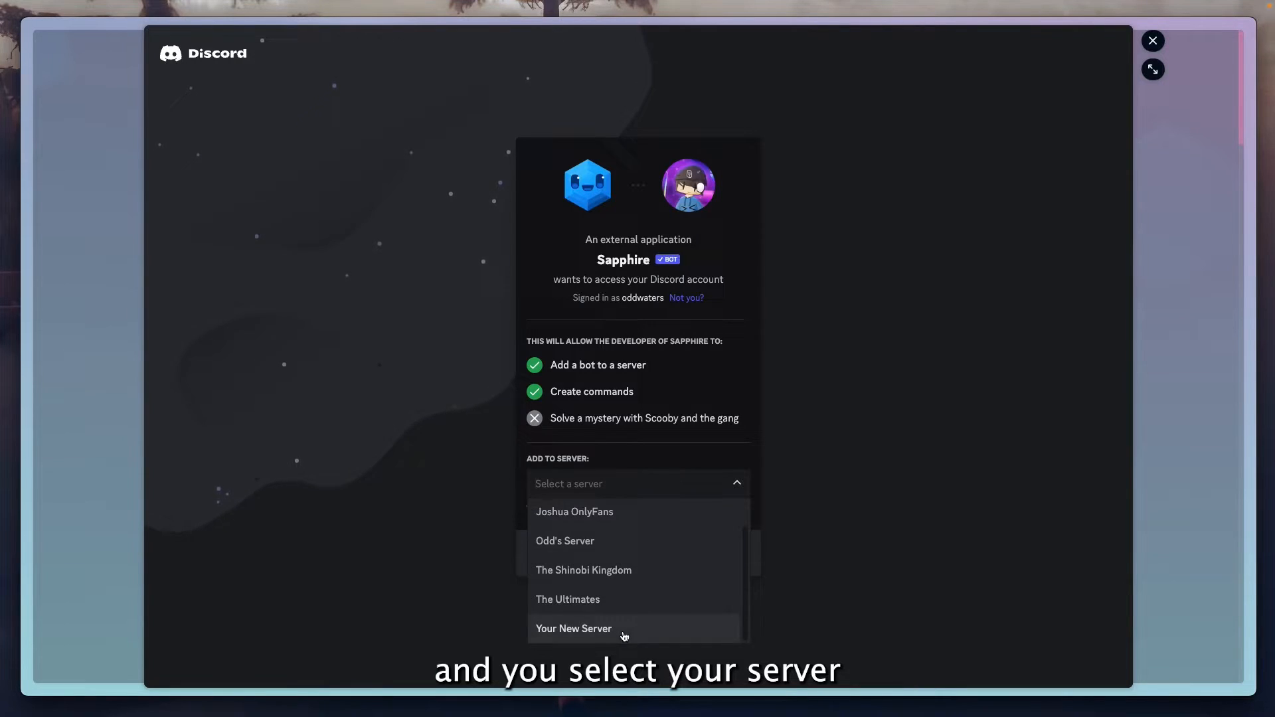
{"action": "left_click", "coordinate": [573, 628]}
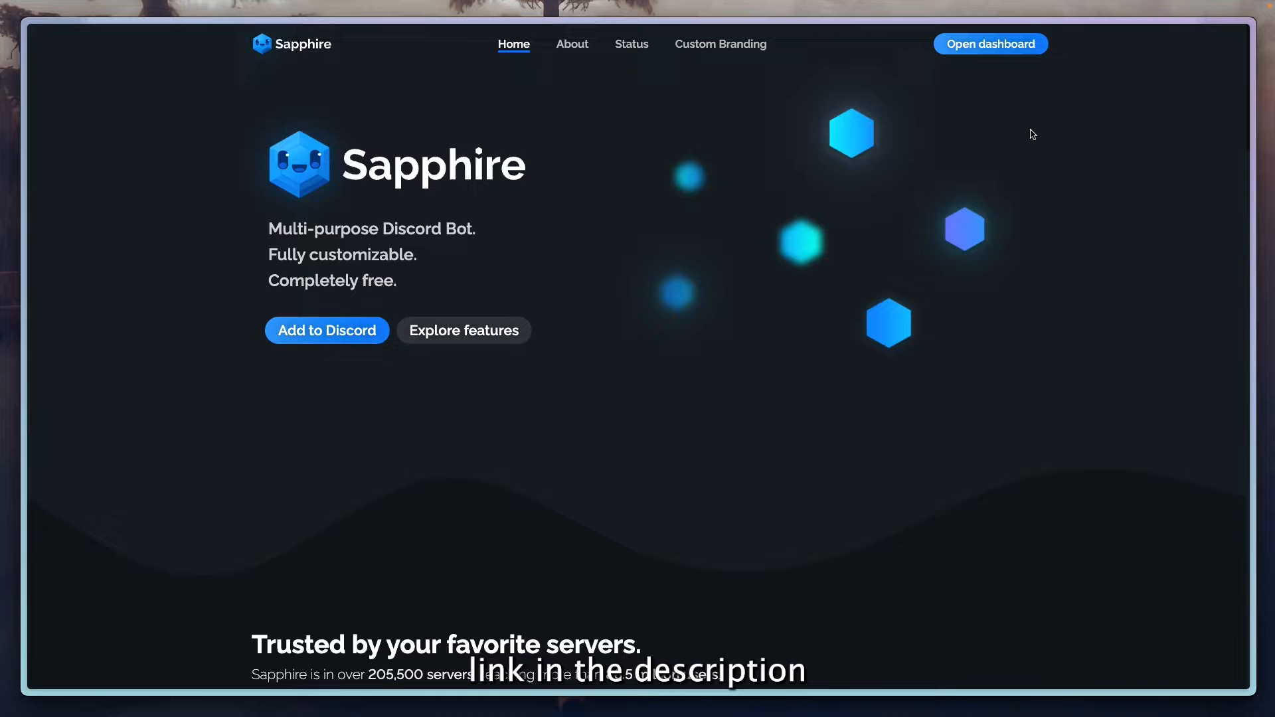
Step: Open the Sapphire dashboard for Your New Server and create a new join message
{"action": "left_click", "coordinate": [989, 43]}
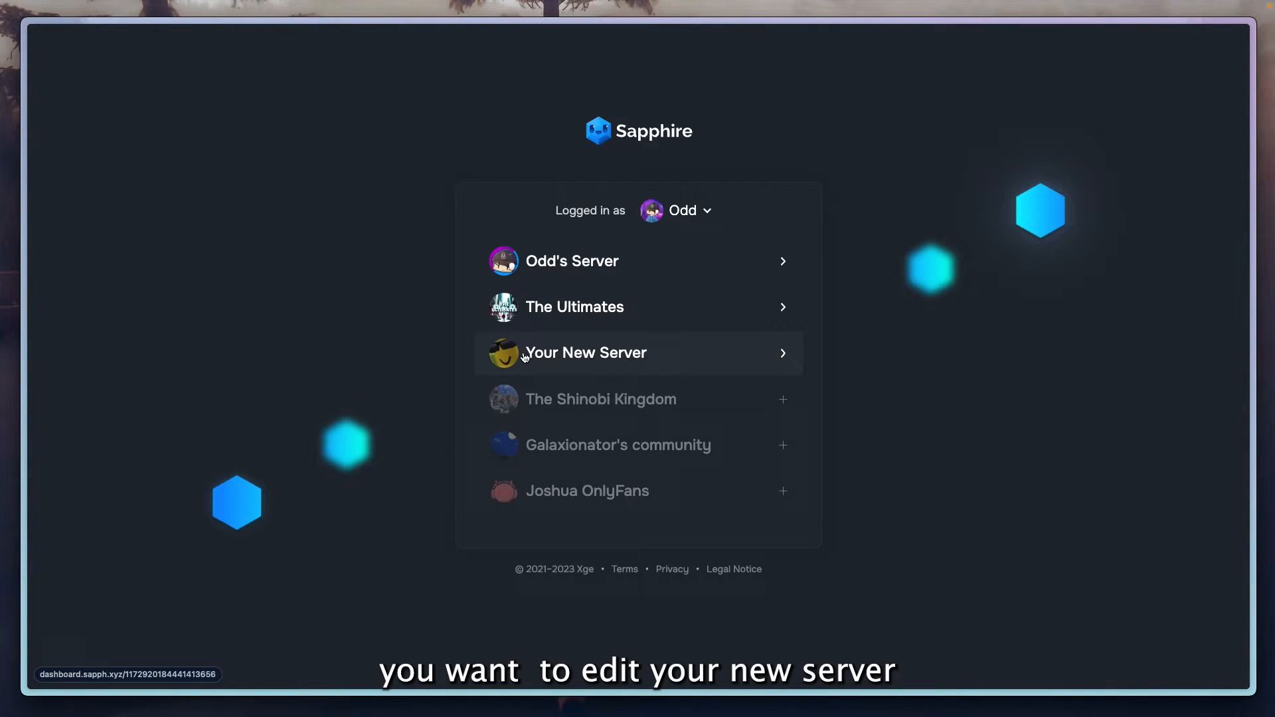
{"action": "left_click", "coordinate": [584, 352]}
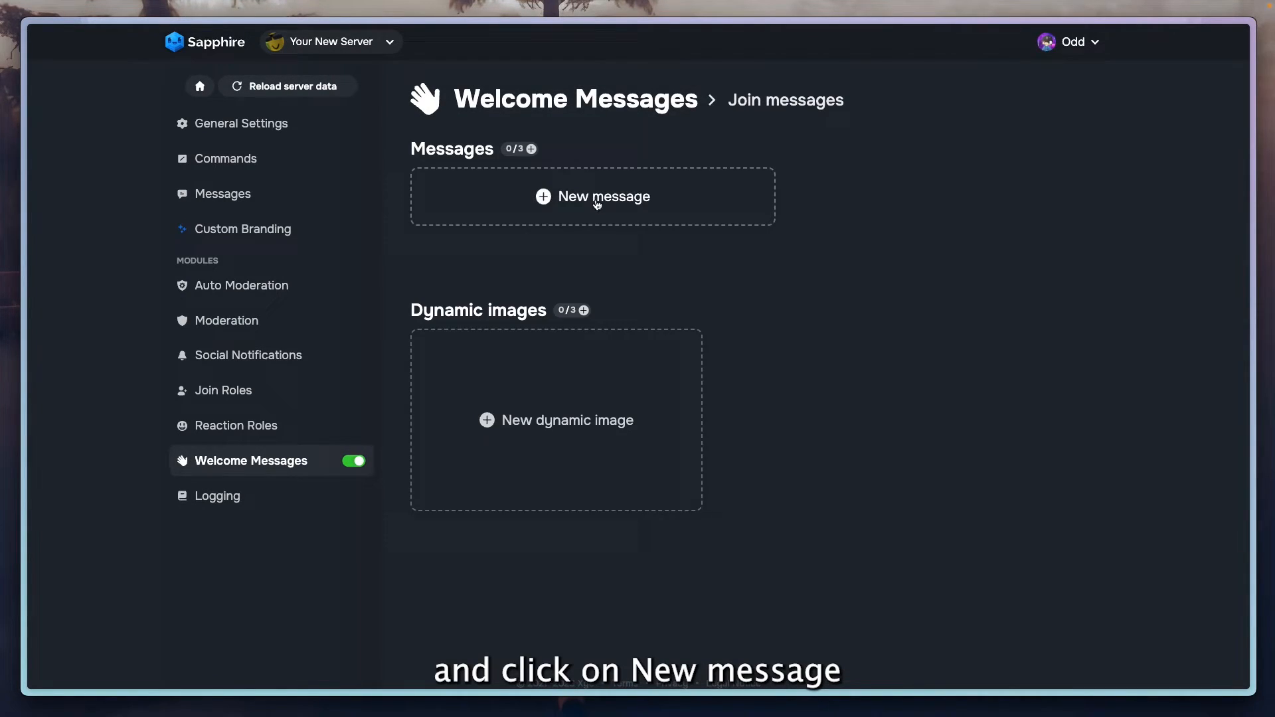
{"action": "left_click", "coordinate": [593, 196]}
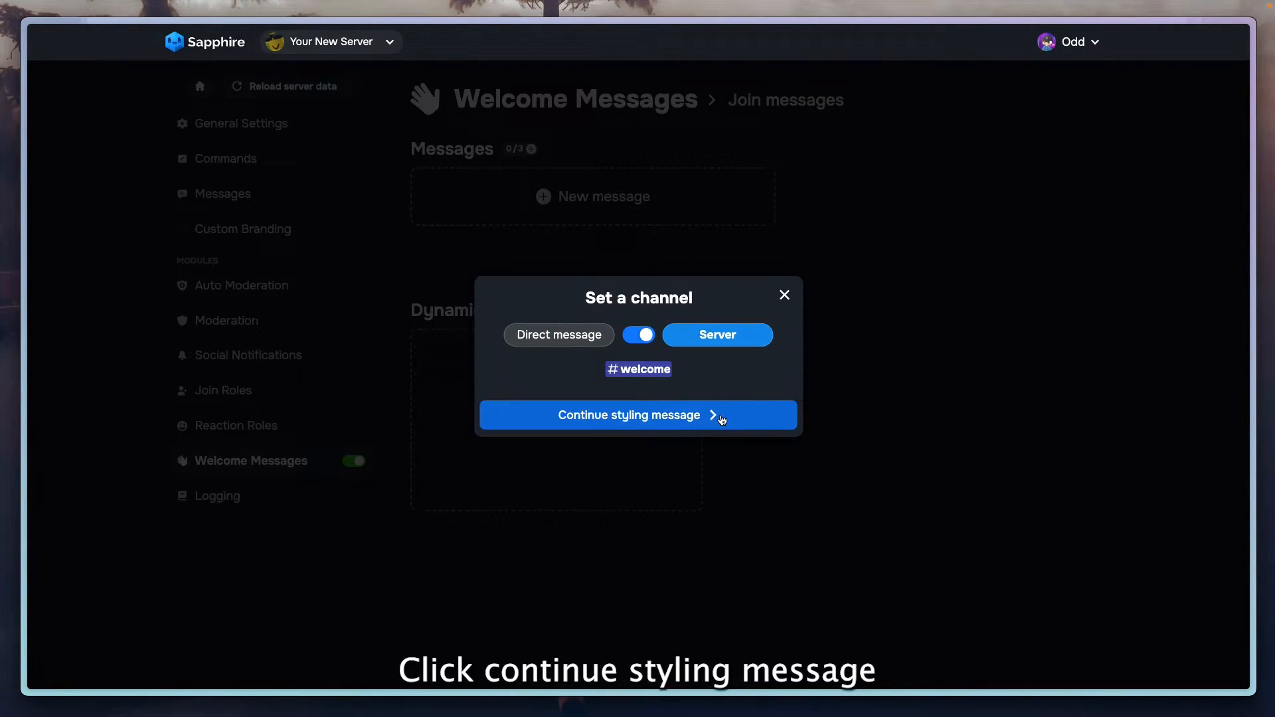
Step: Review Message 1 in the variables, Visual and Preview views, save it, and close
{"action": "left_click", "coordinate": [629, 414]}
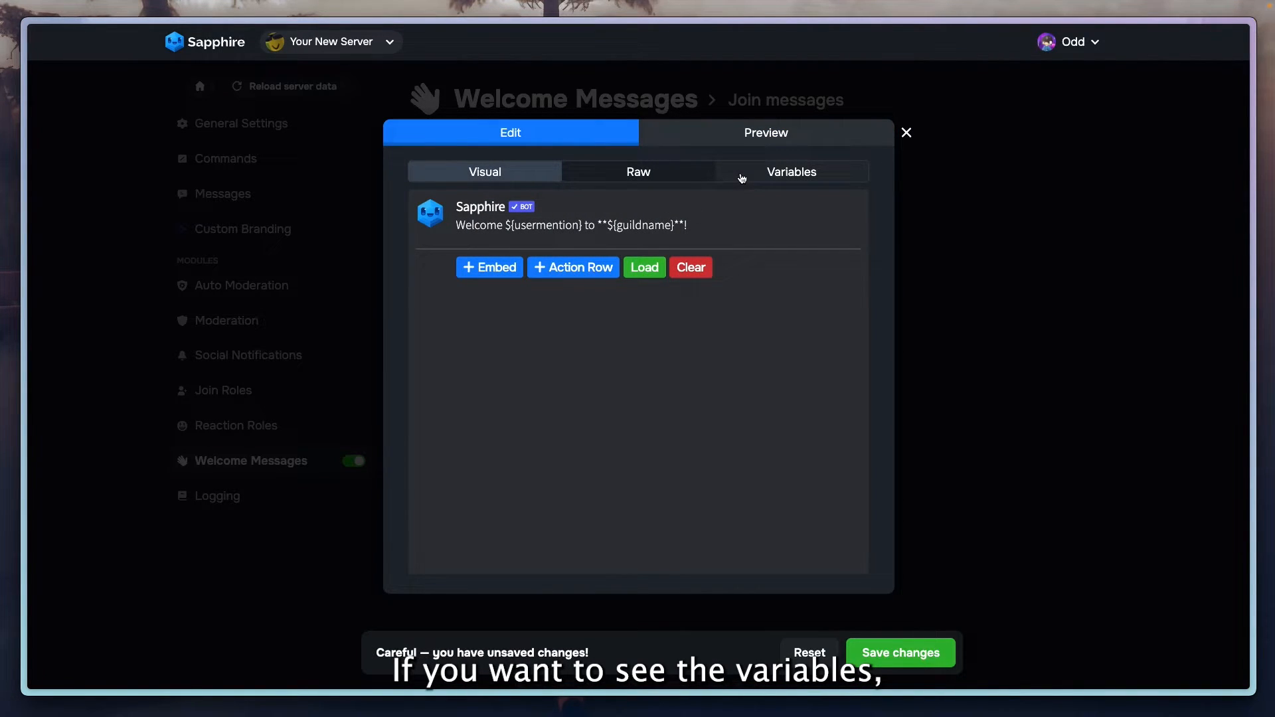
{"action": "left_click", "coordinate": [790, 171]}
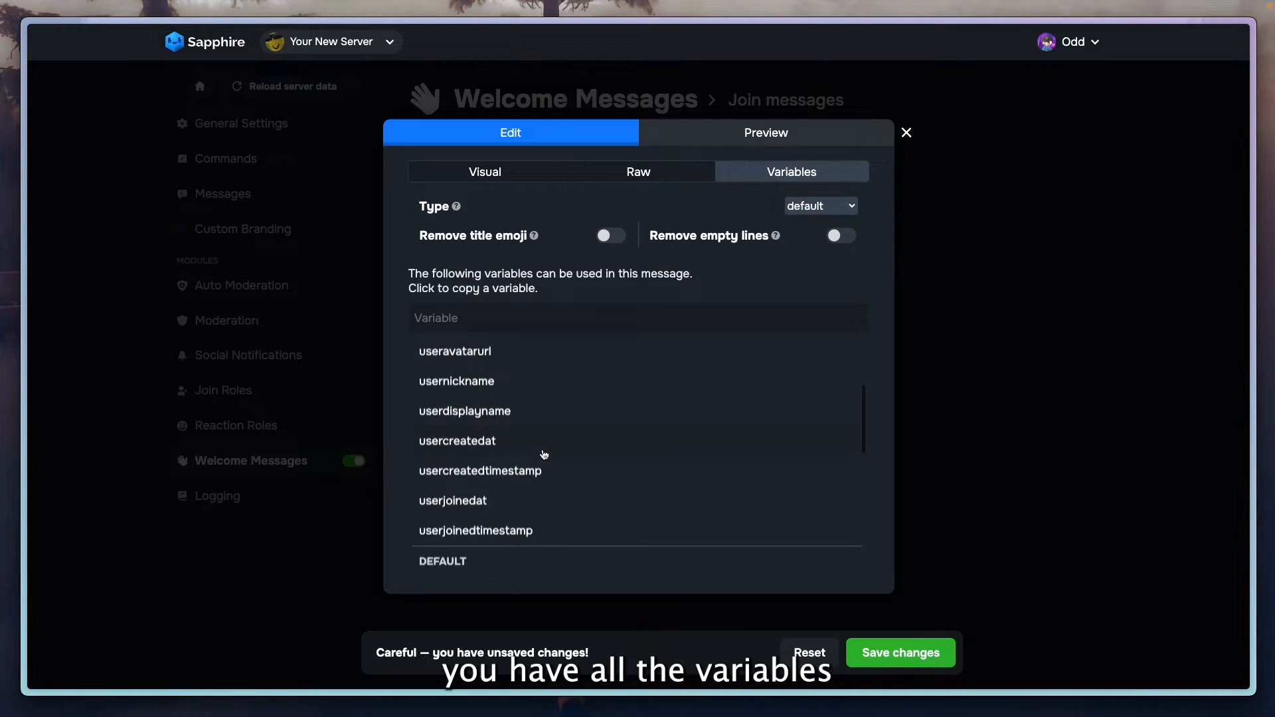
{"action": "left_click", "coordinate": [485, 171]}
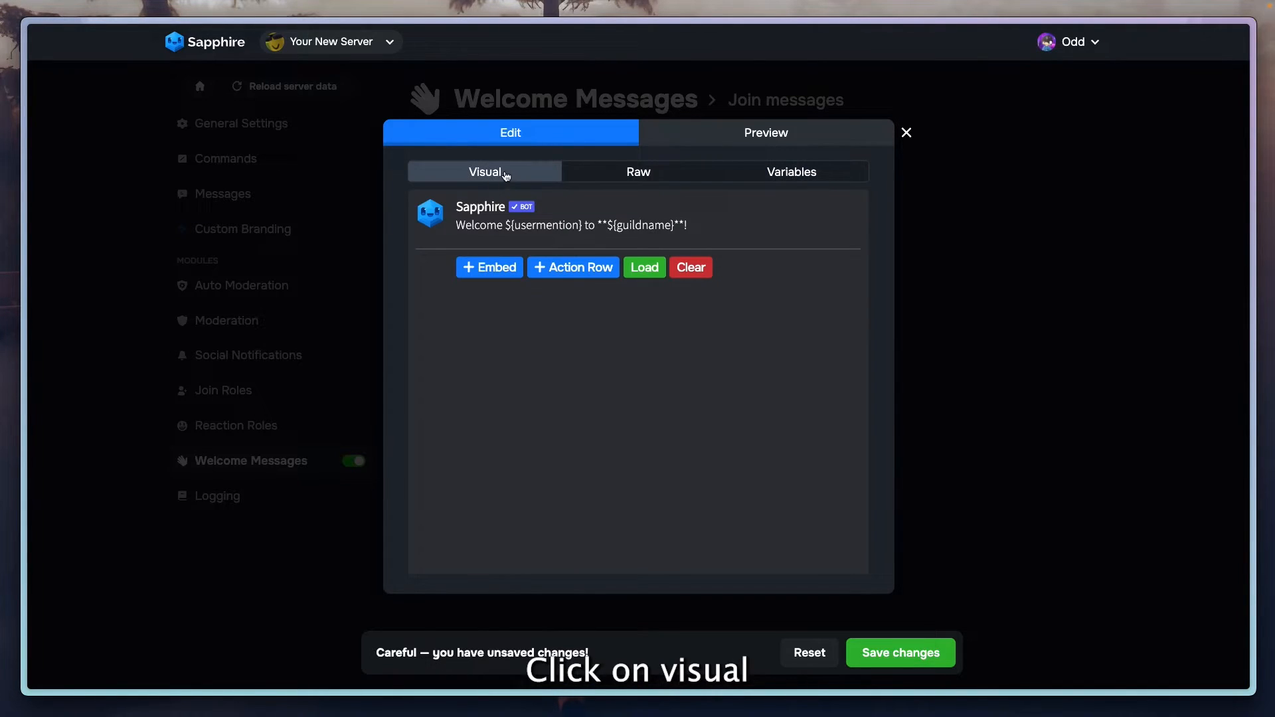
{"action": "left_click", "coordinate": [764, 133]}
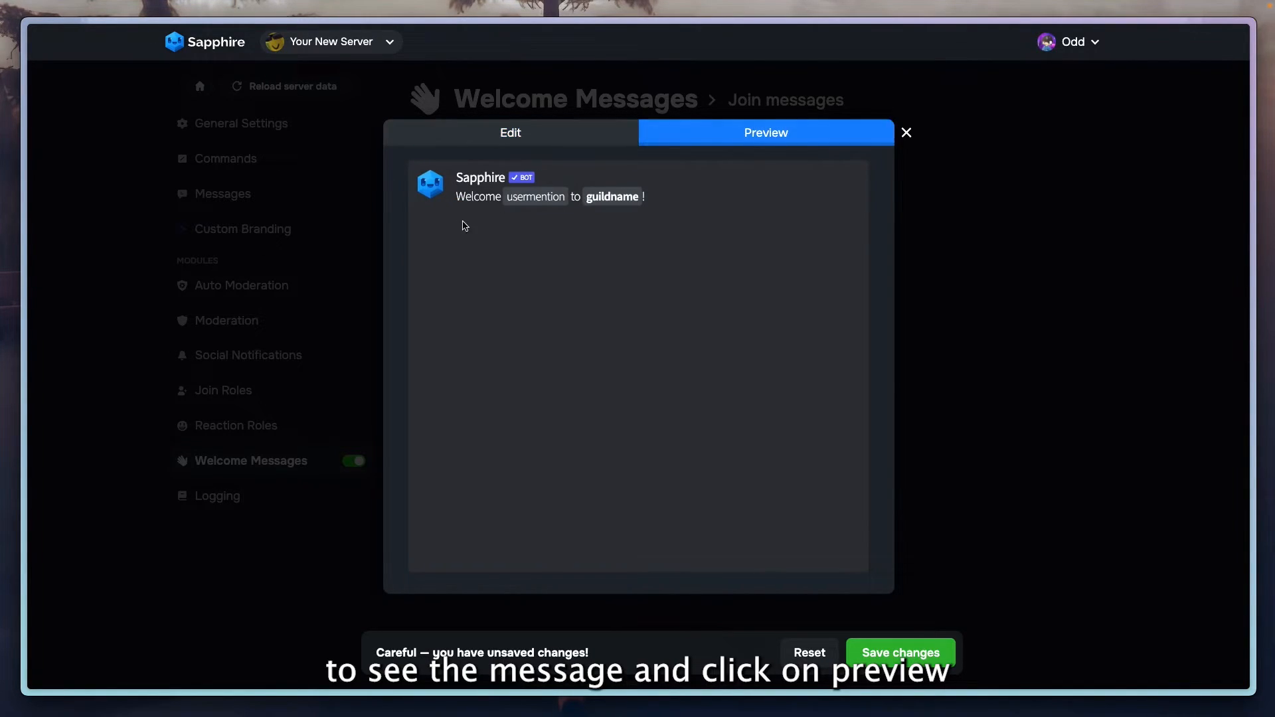
{"action": "left_click", "coordinate": [510, 133]}
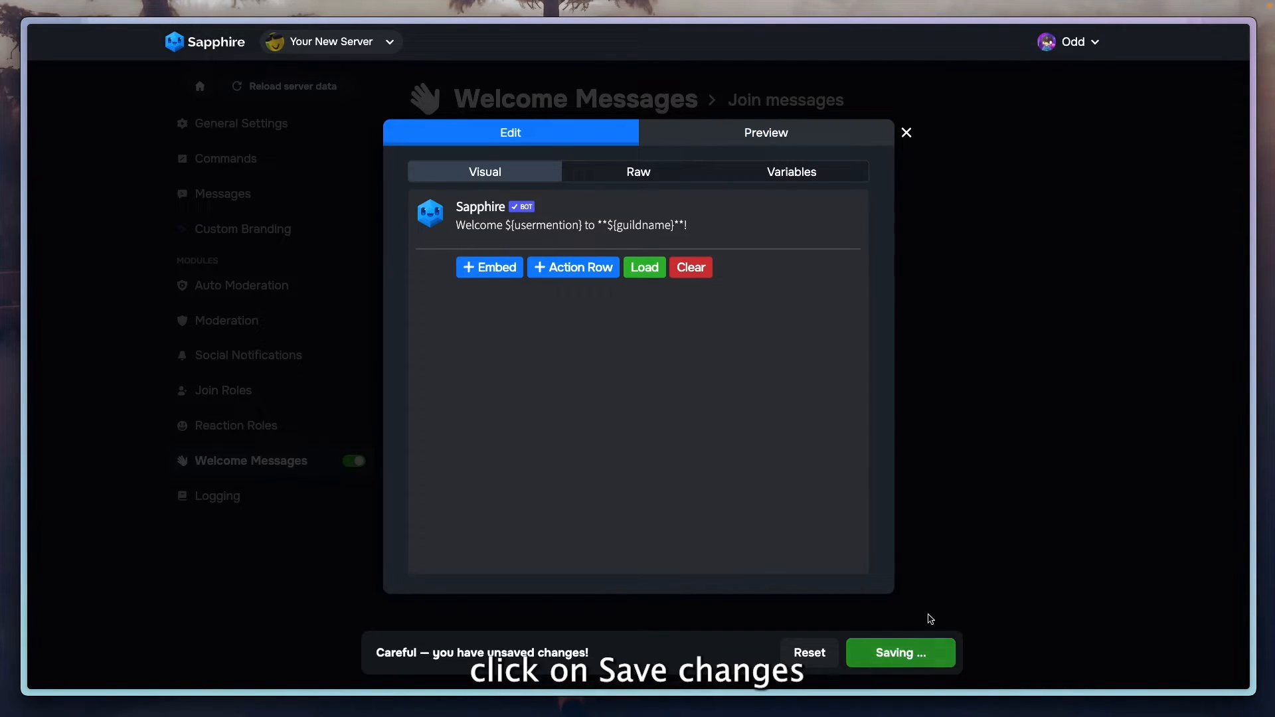
{"action": "left_click", "coordinate": [899, 652]}
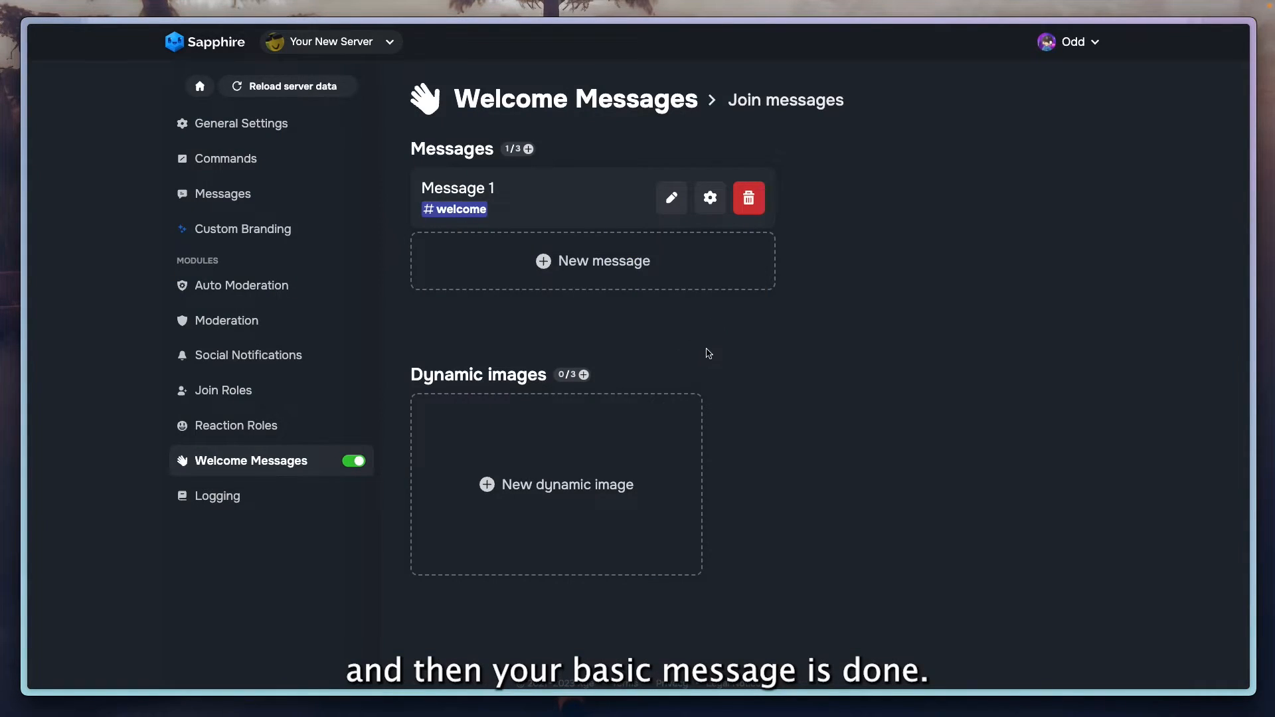
Step: Check the message's Additional settings, then create a new dynamic welcome image
{"action": "left_click", "coordinate": [708, 198]}
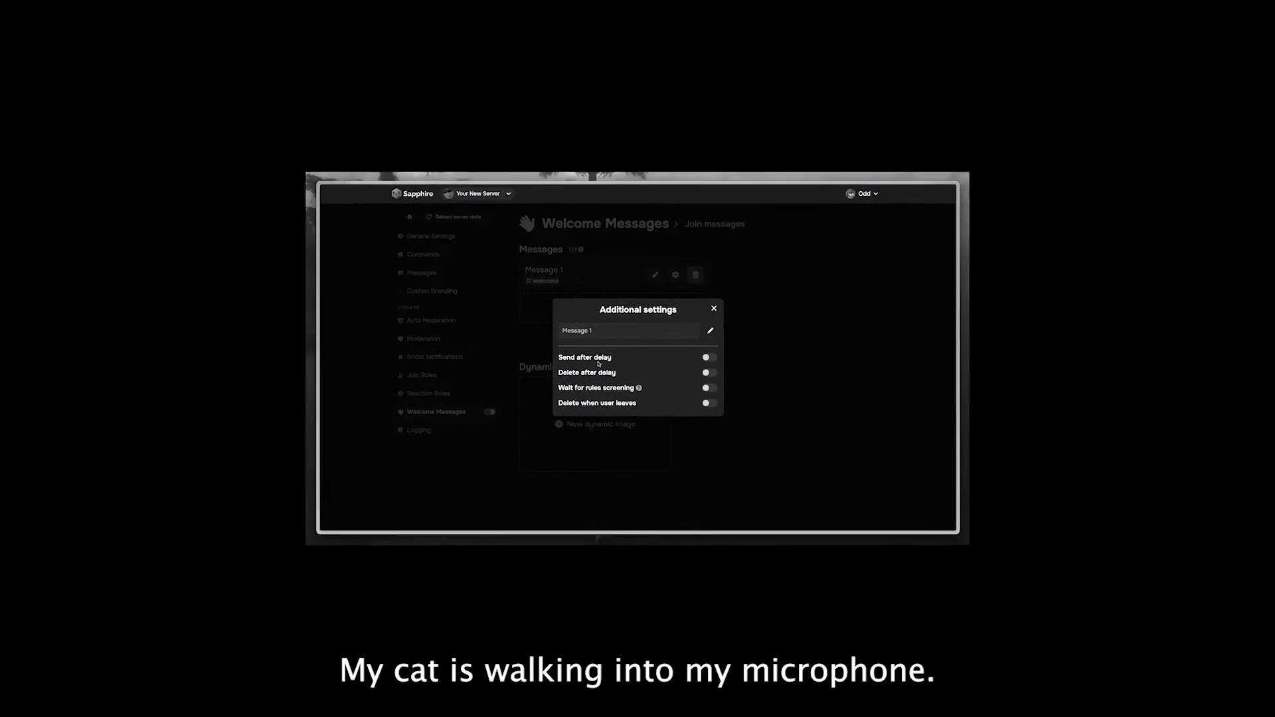
{"action": "left_click", "coordinate": [714, 309]}
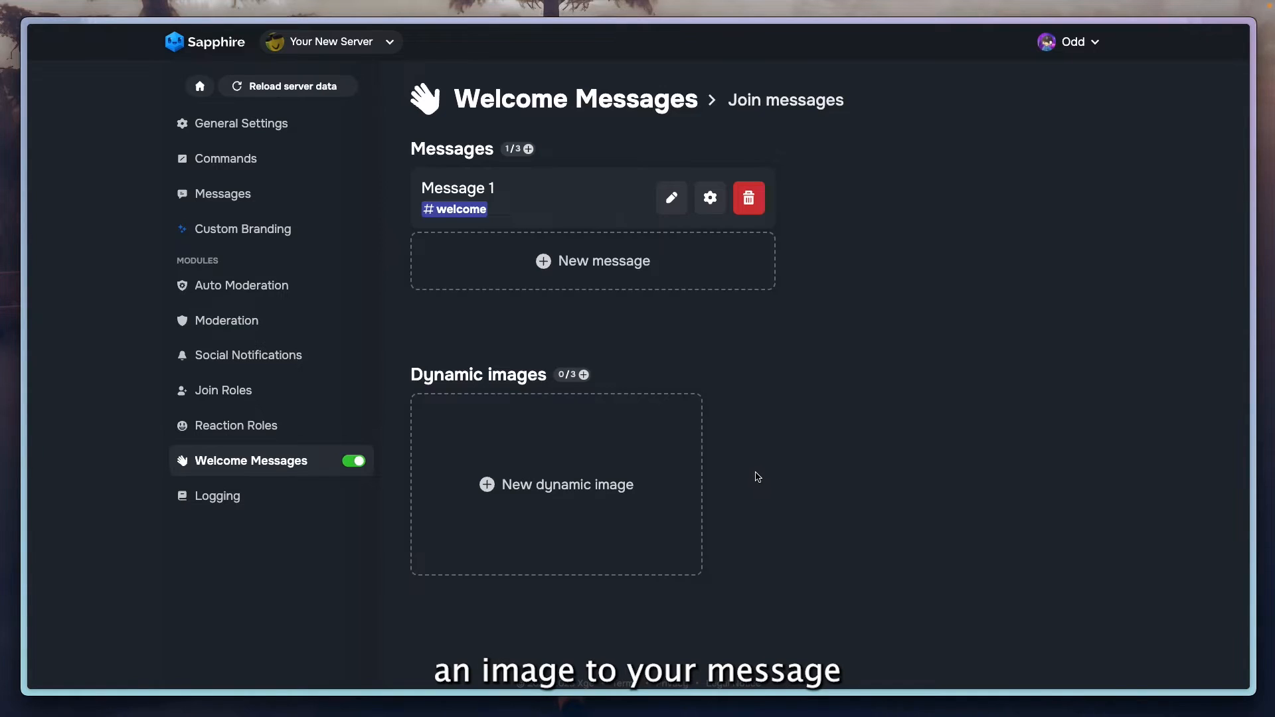
{"action": "mouse_move", "coordinate": [594, 457]}
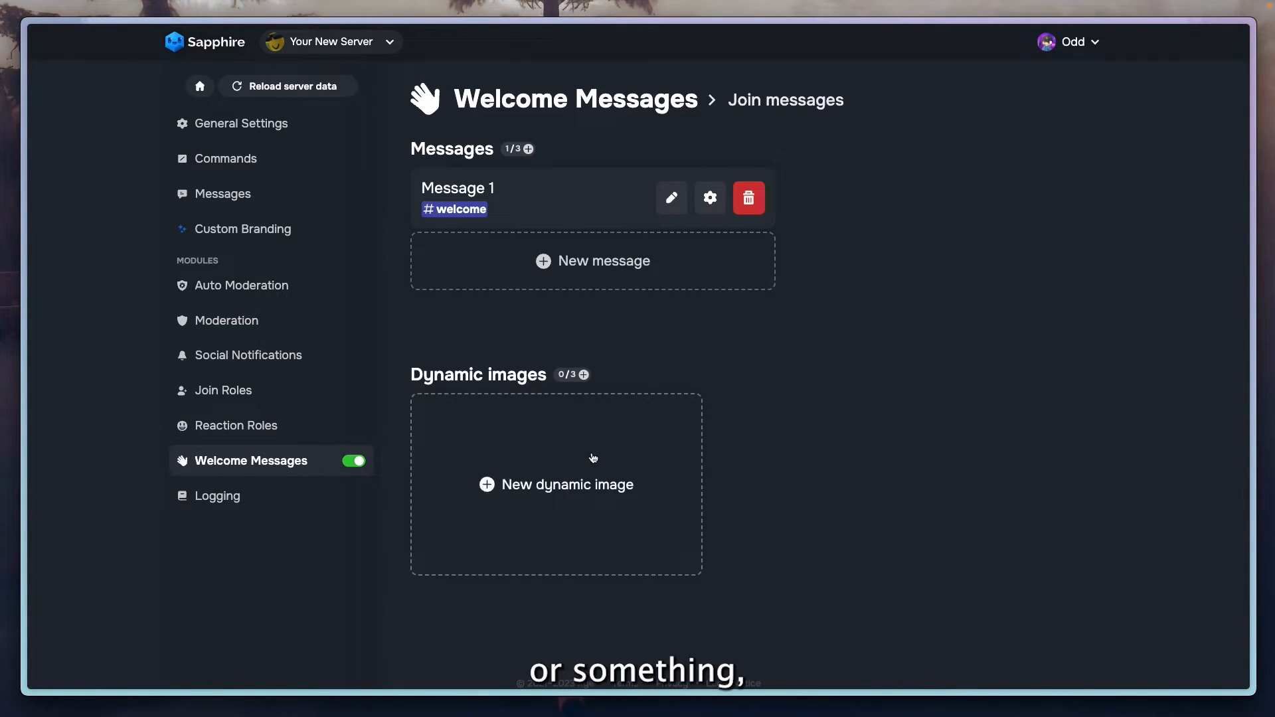
{"action": "left_click", "coordinate": [556, 484]}
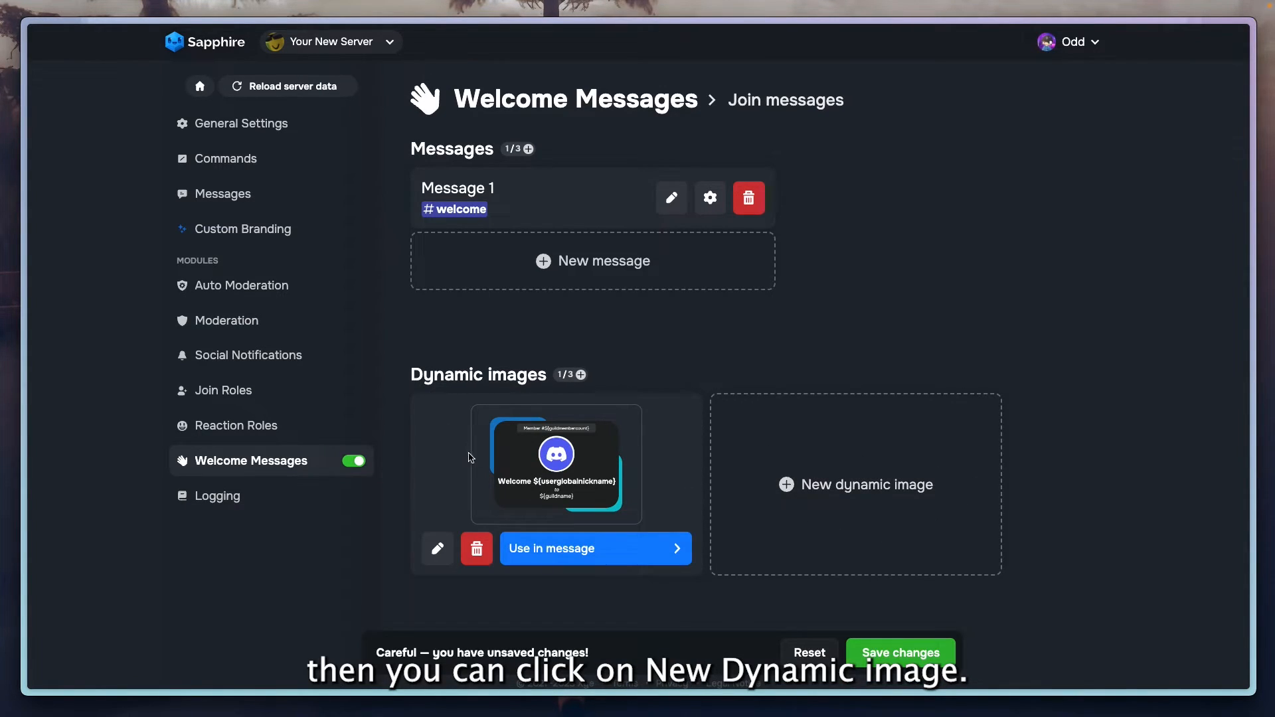
Step: Delete the BGTop and BGBottom background layers from the dynamic image
{"action": "left_click", "coordinate": [437, 547]}
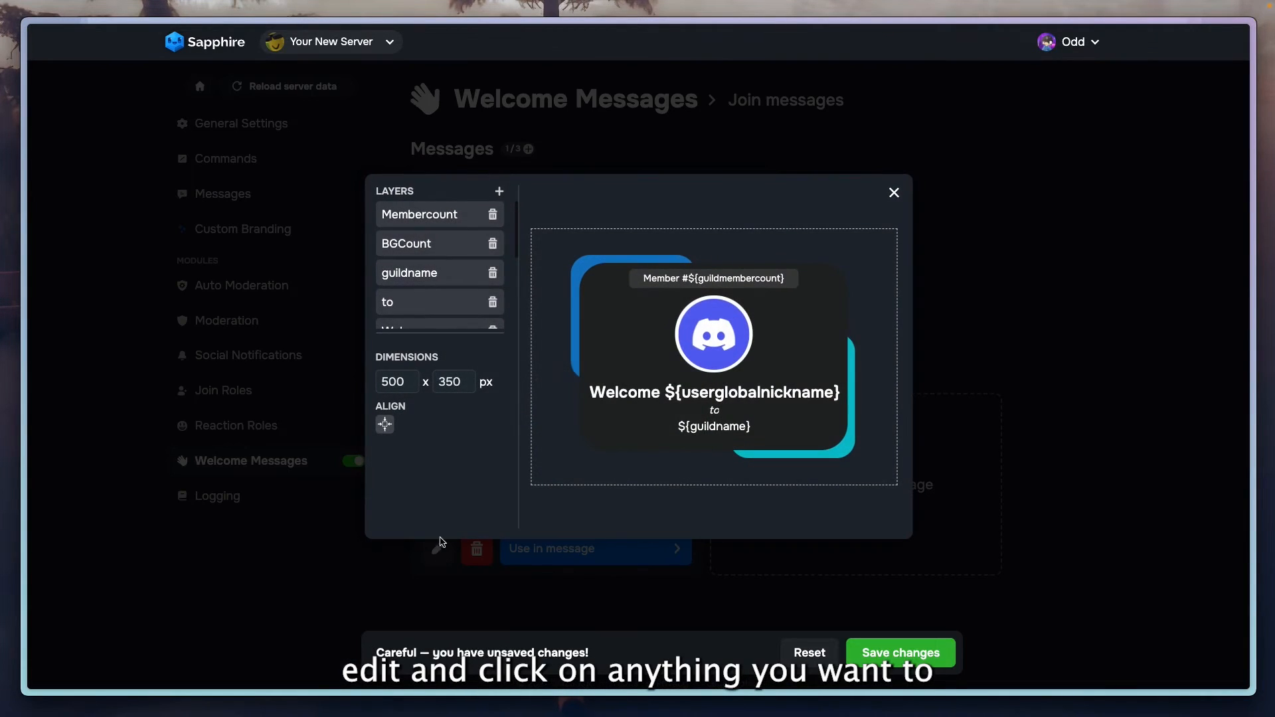
{"action": "left_click", "coordinate": [713, 333]}
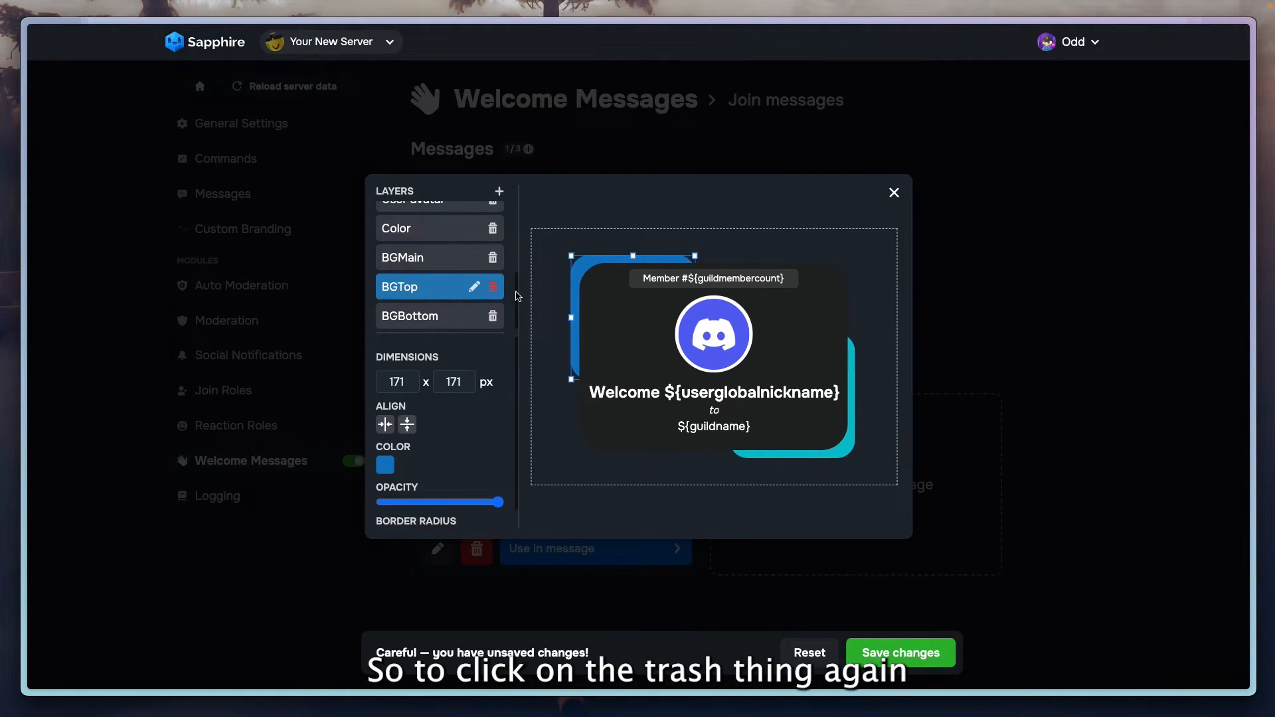
{"action": "left_click", "coordinate": [492, 286]}
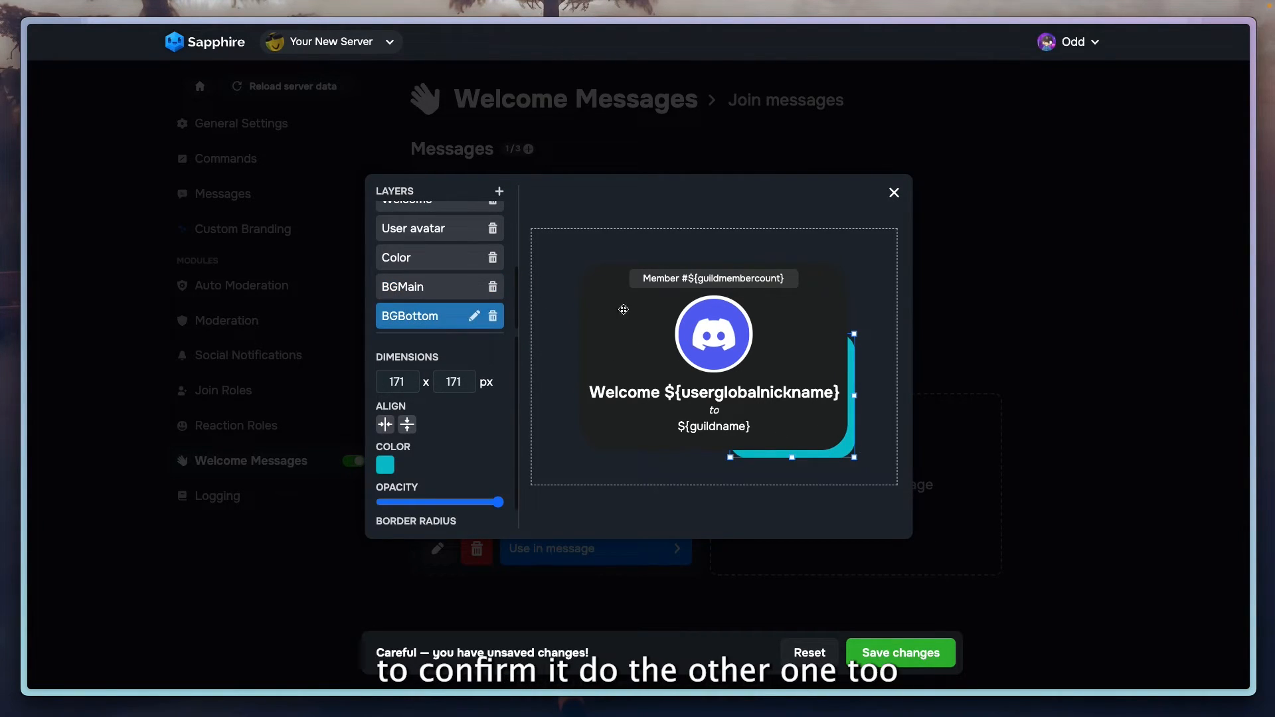
{"action": "left_click", "coordinate": [411, 316]}
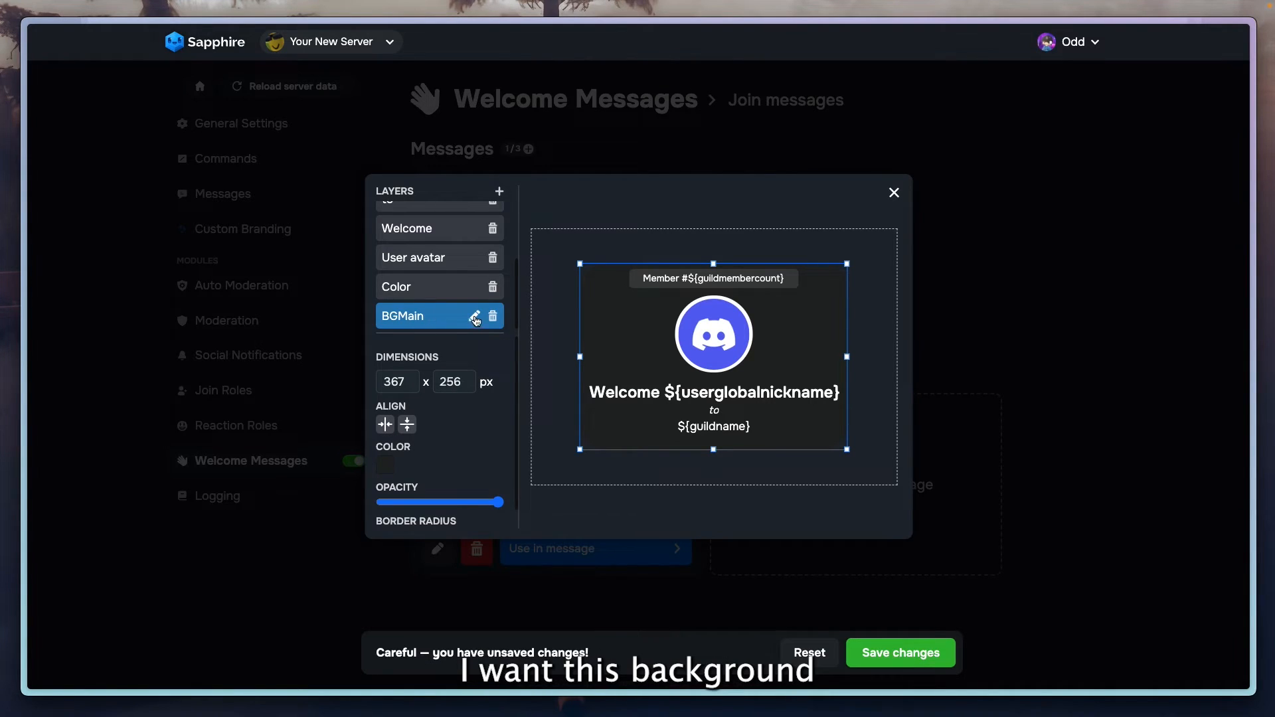
{"action": "left_click_drag", "start_coordinate": [502, 502], "coordinate": [439, 502]}
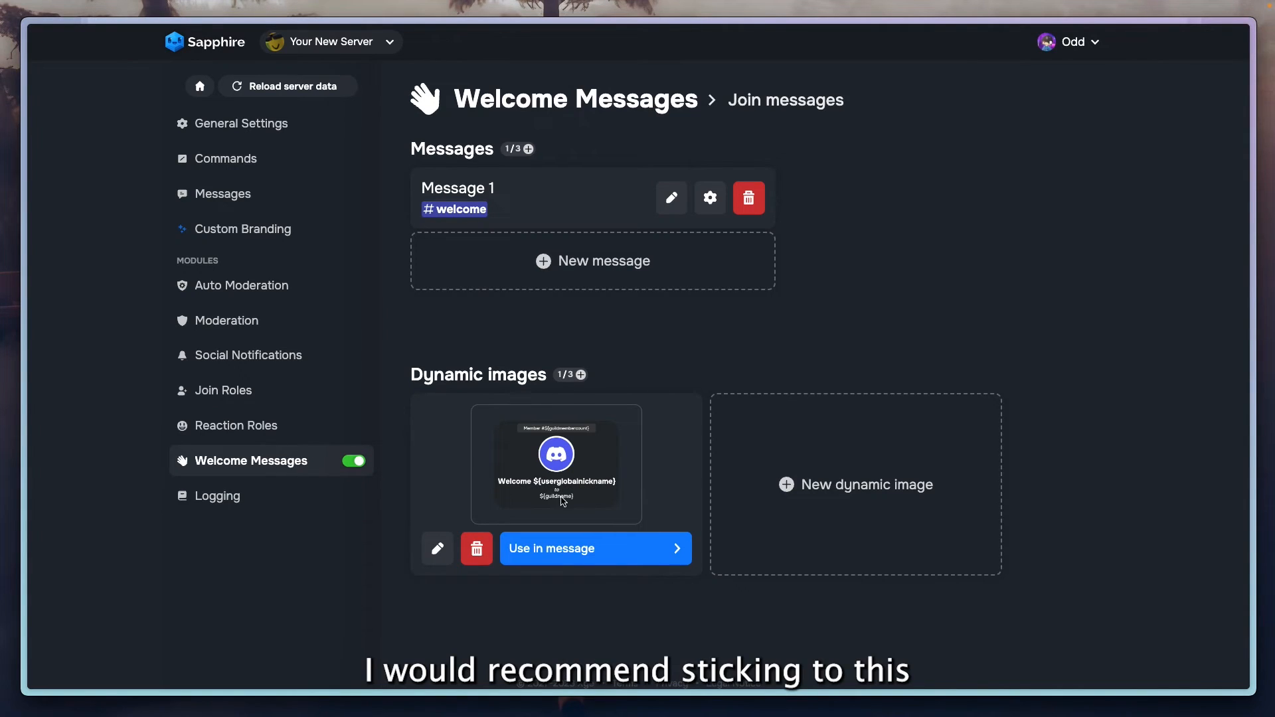
Step: Use the dynamic image in Message 1 and assign it to a slot
{"action": "left_click", "coordinate": [595, 547]}
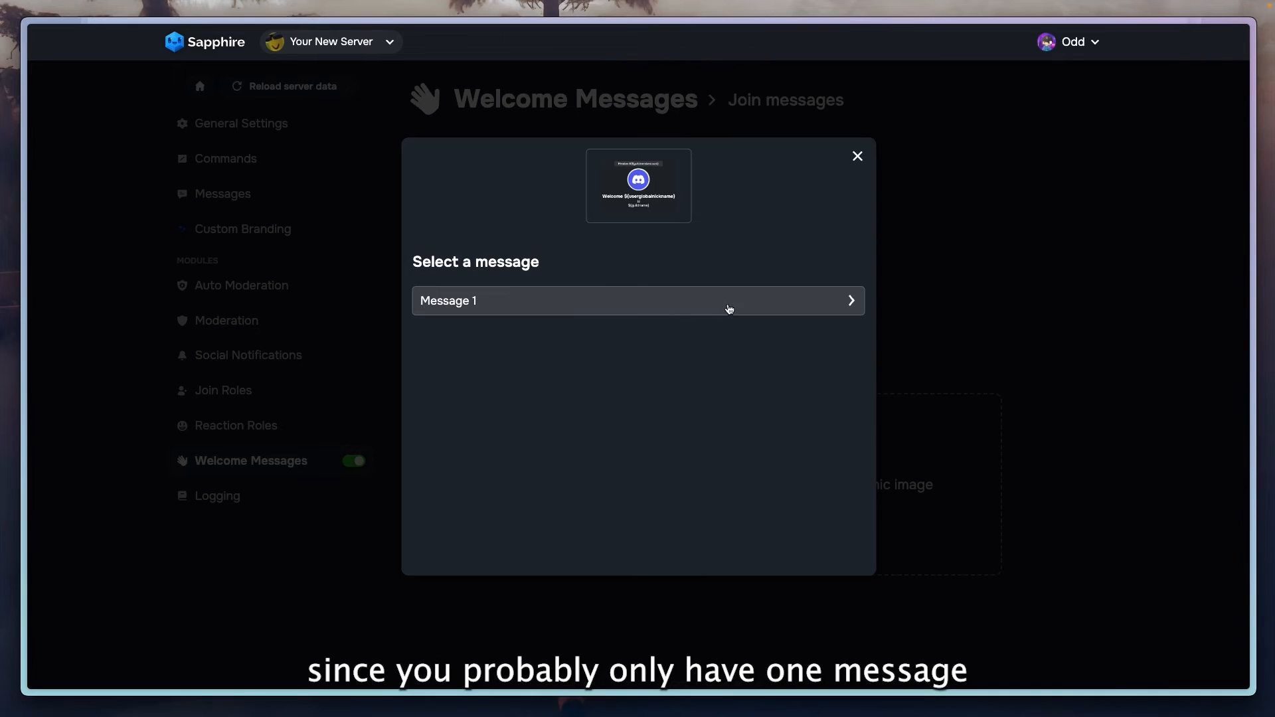
{"action": "left_click", "coordinate": [637, 301]}
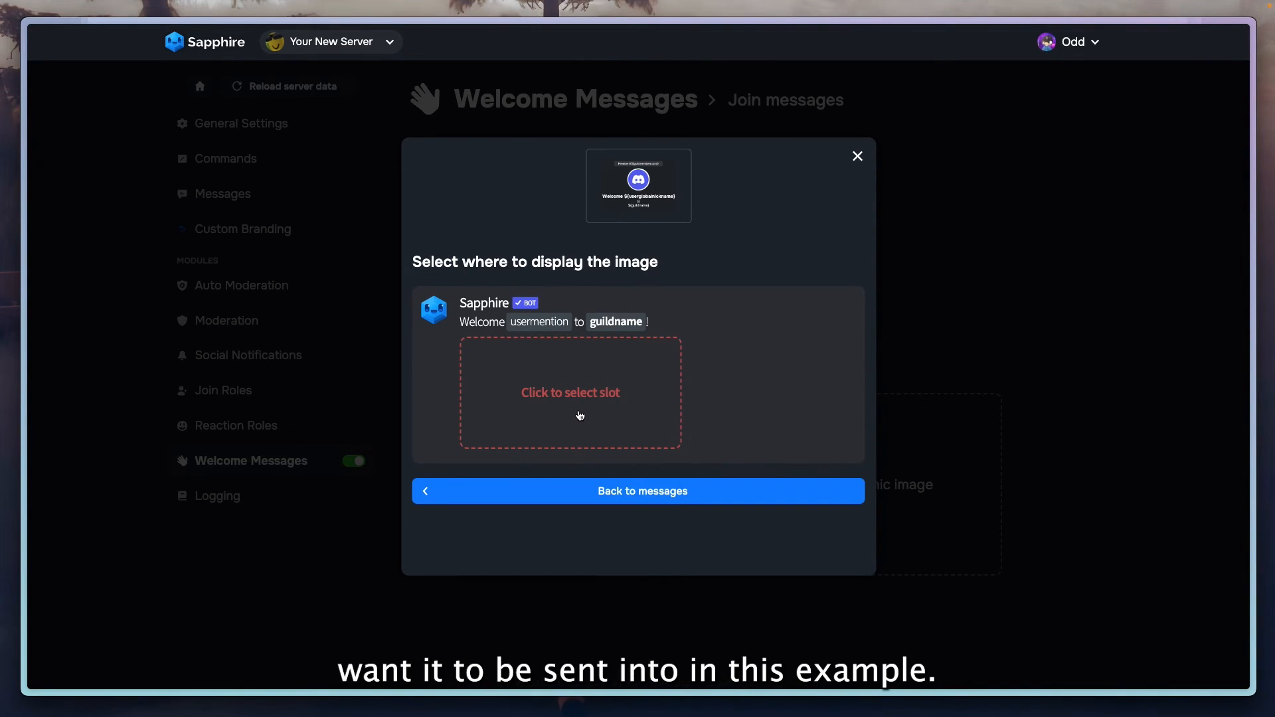
{"action": "mouse_move", "coordinate": [573, 361]}
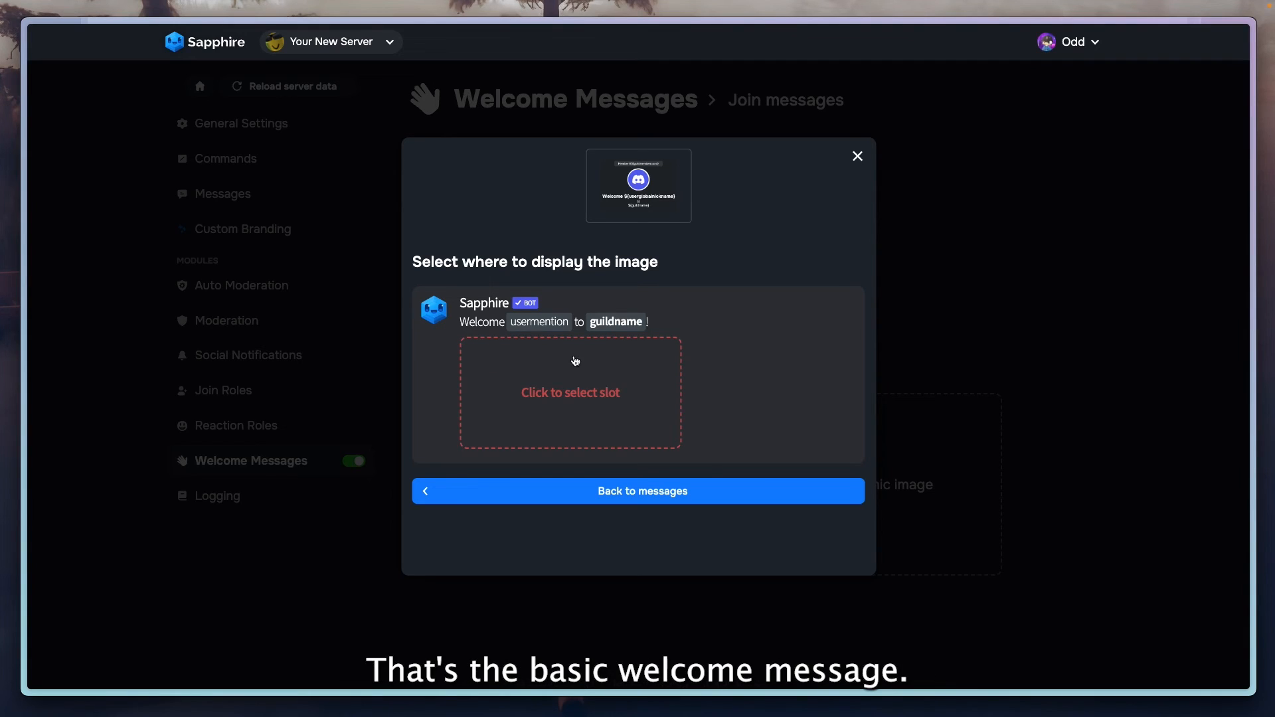
{"action": "left_click", "coordinate": [570, 393]}
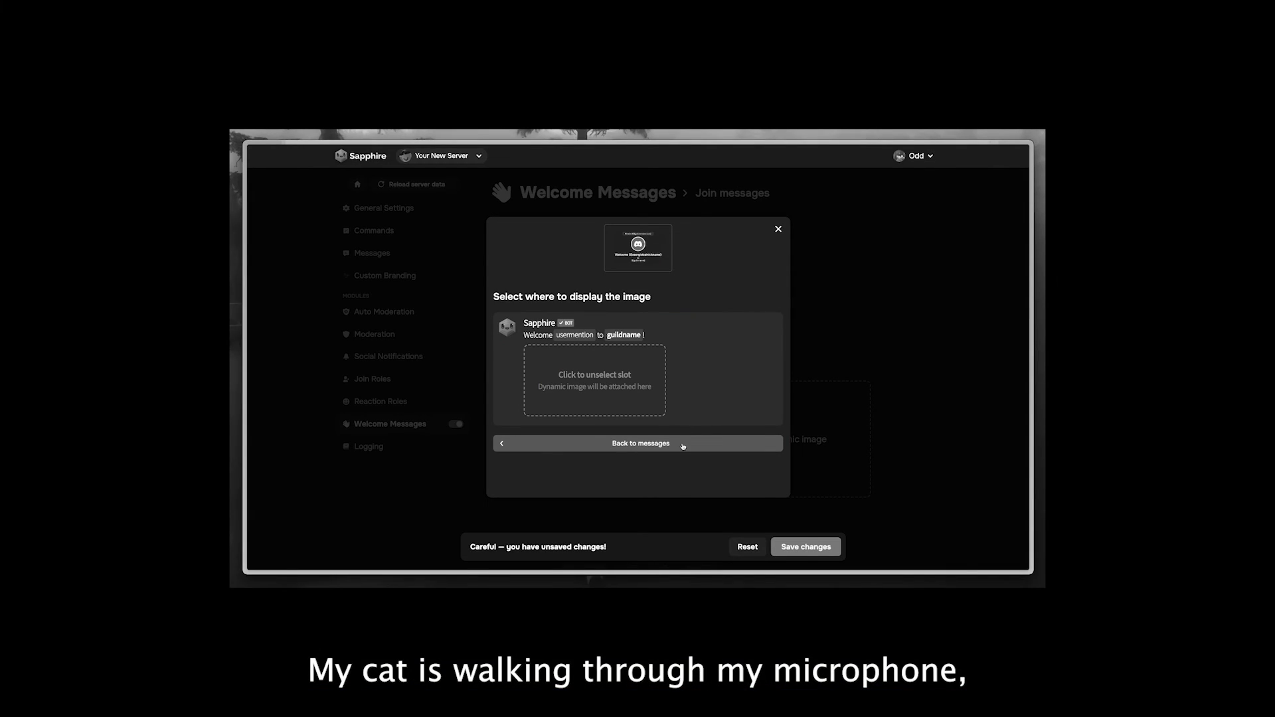